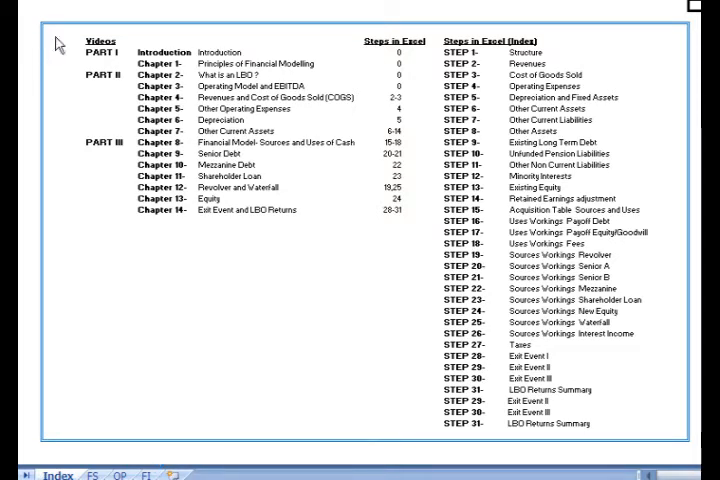
Jump from the Index sheet to Step 1: Structure on the FS sheet.
{"action": "left_click", "coordinate": [104, 468]}
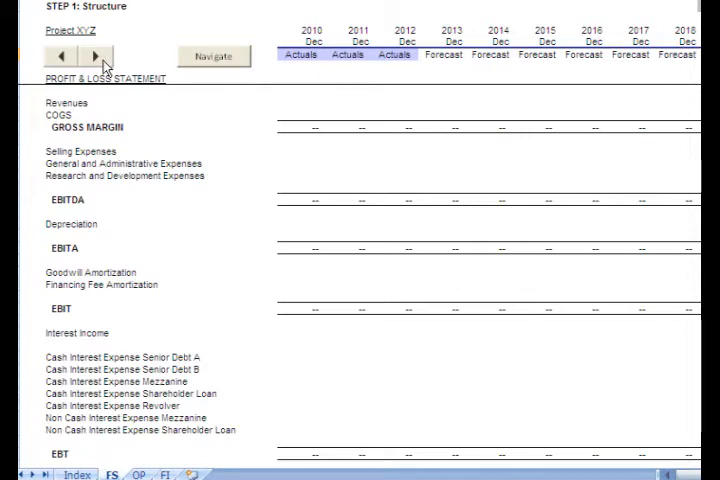
Advance through Step 2 Revenues to Step 3 Cost of Goods Sold, filling gross margin and EBITDA.
{"action": "left_click", "coordinate": [90, 52]}
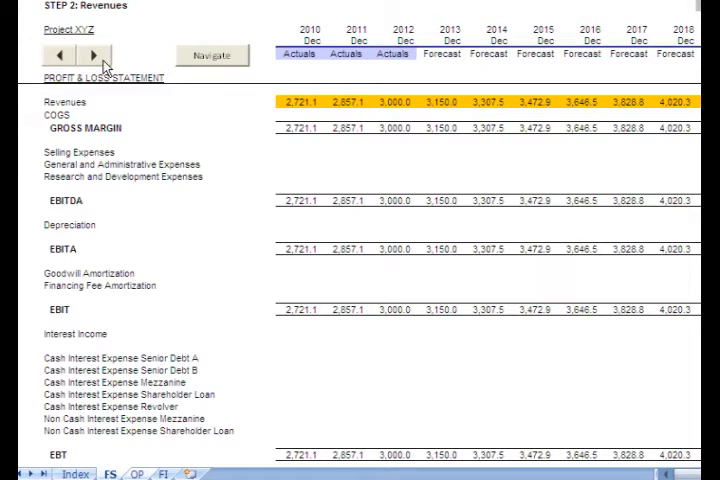
{"action": "mouse_move", "coordinate": [136, 428]}
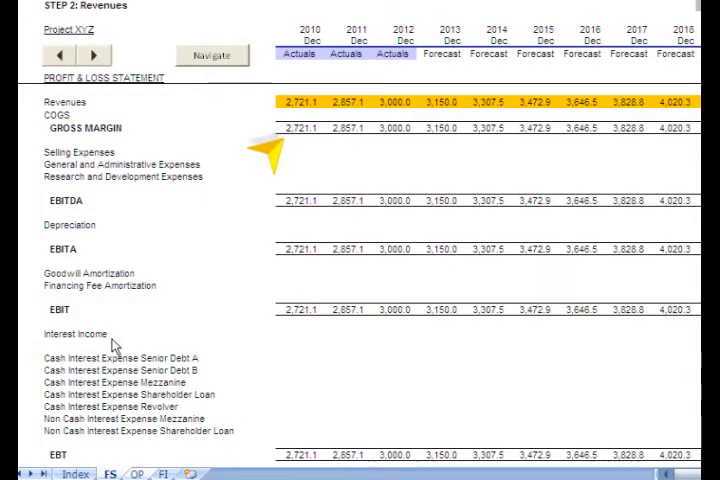
{"action": "left_click", "coordinate": [96, 52]}
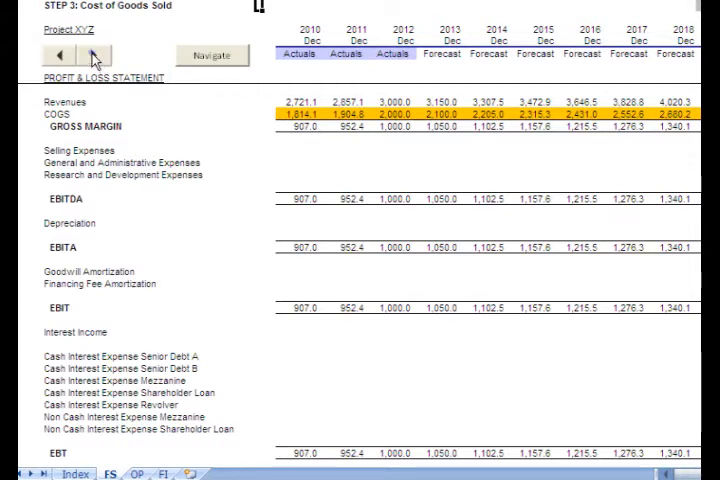
Advance to Step 4 Operating Expenses, then show the OP operating assumptions sheet.
{"action": "left_click", "coordinate": [96, 52]}
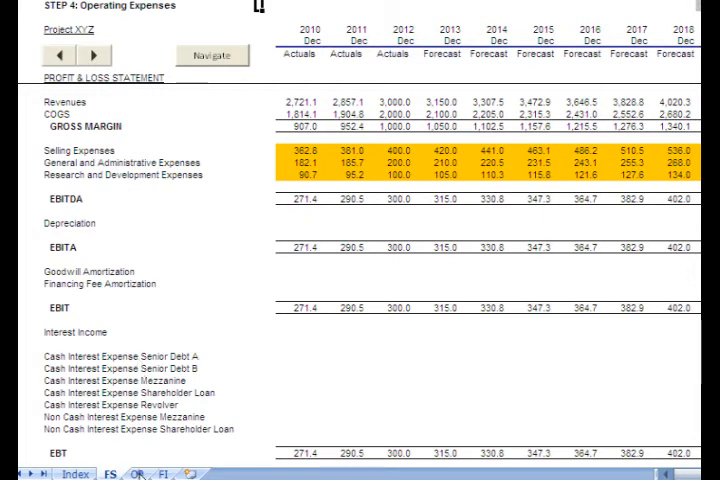
{"action": "left_click", "coordinate": [56, 54]}
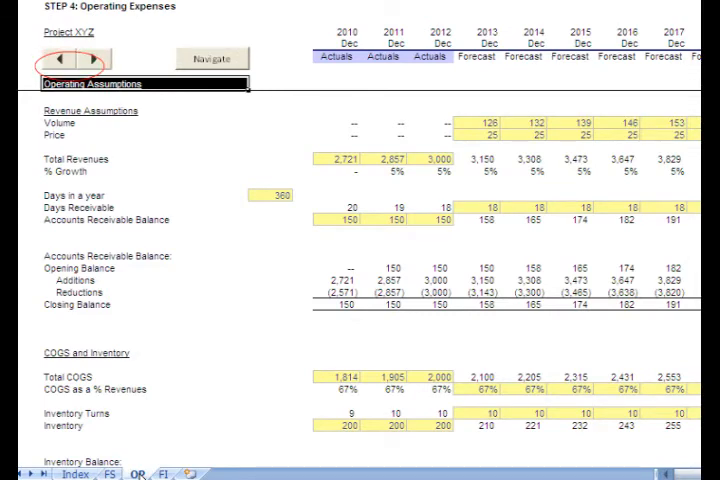
Step back to Revenues then forward to Step 5 Other Assets on the OP sheet.
{"action": "left_click", "coordinate": [62, 62]}
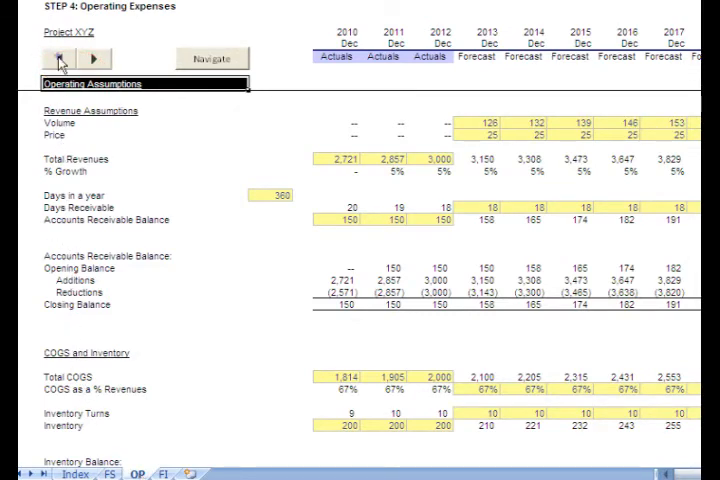
{"action": "left_click", "coordinate": [70, 60]}
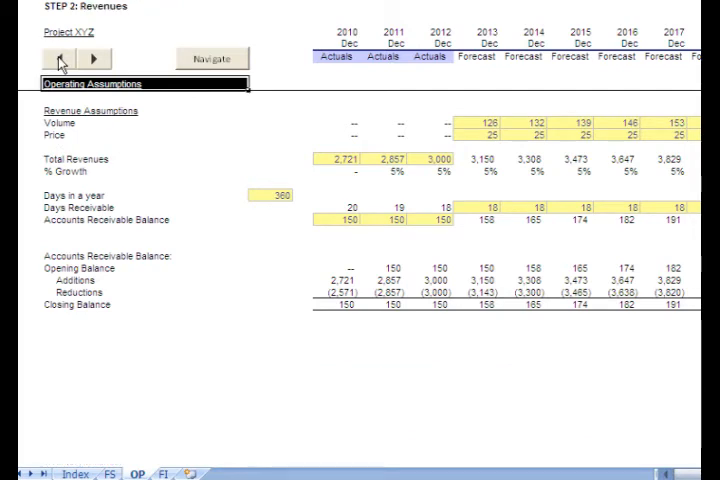
{"action": "left_click", "coordinate": [62, 60]}
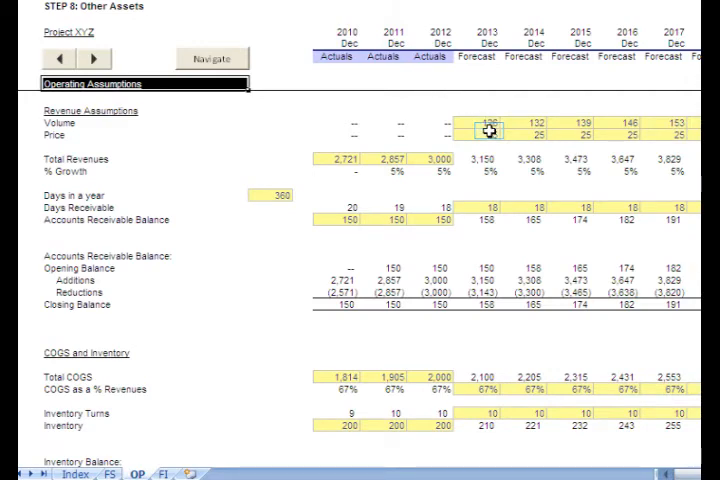
{"action": "left_click", "coordinate": [488, 136]}
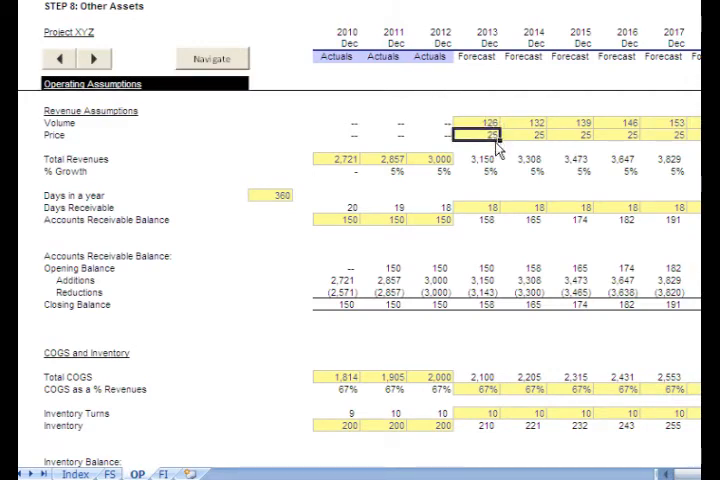